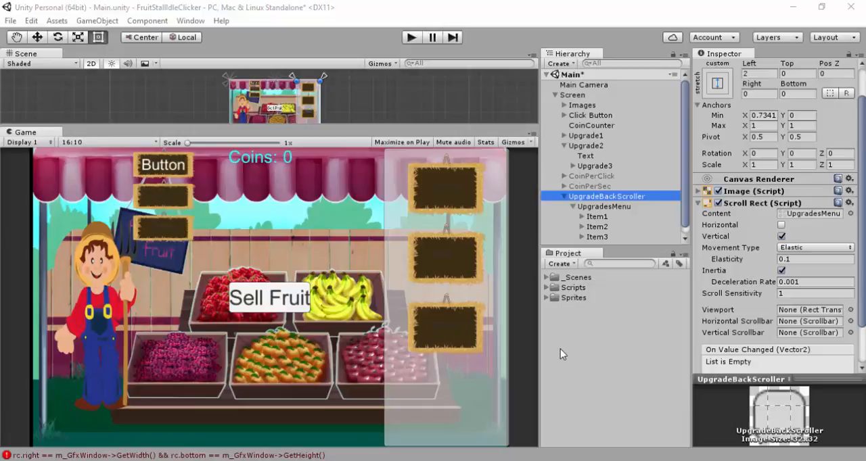
mouse_move(629, 245)
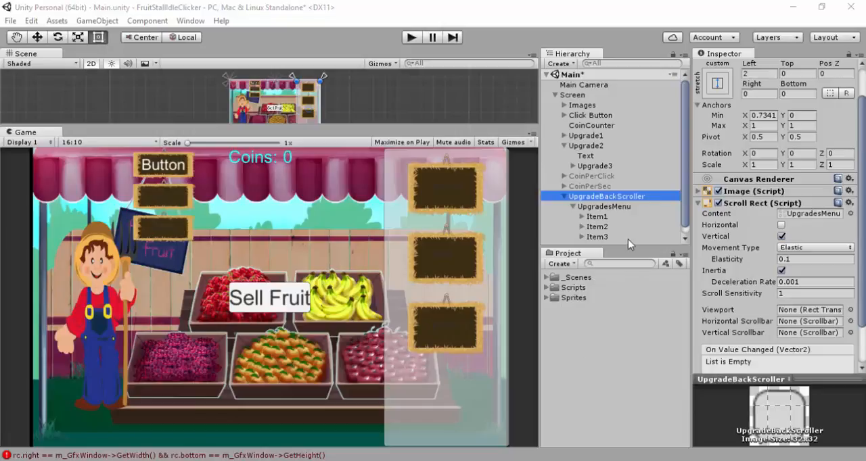
mouse_move(609, 219)
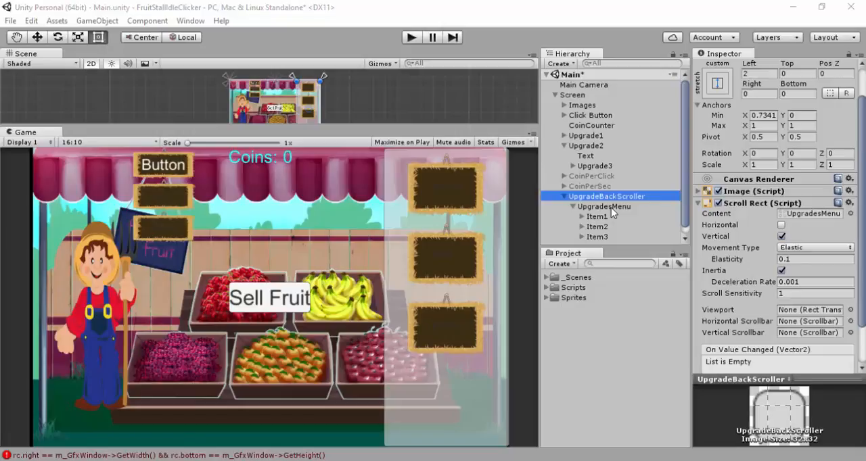
- Anchor the UpgradesMenu content stretched across the top of the scroller
click(603, 205)
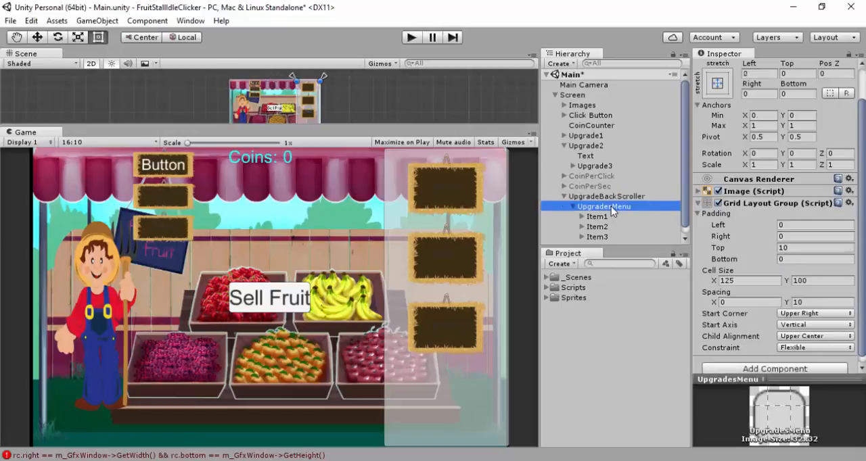
click(718, 81)
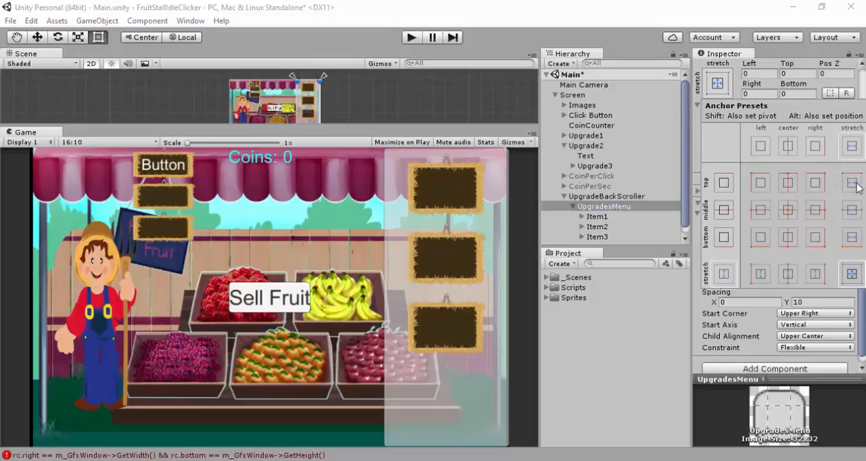
mouse_move(854, 188)
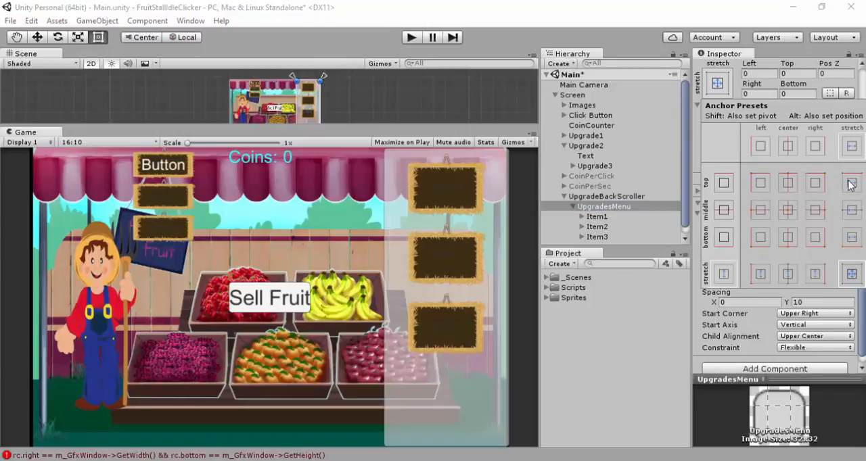
click(851, 184)
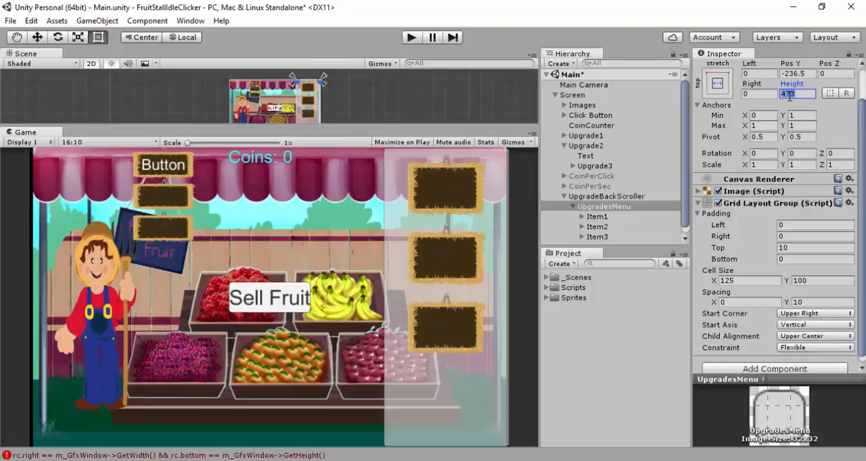
- Give UpgradesMenu a Height of 600 and a Pos Y of -300
text(600)
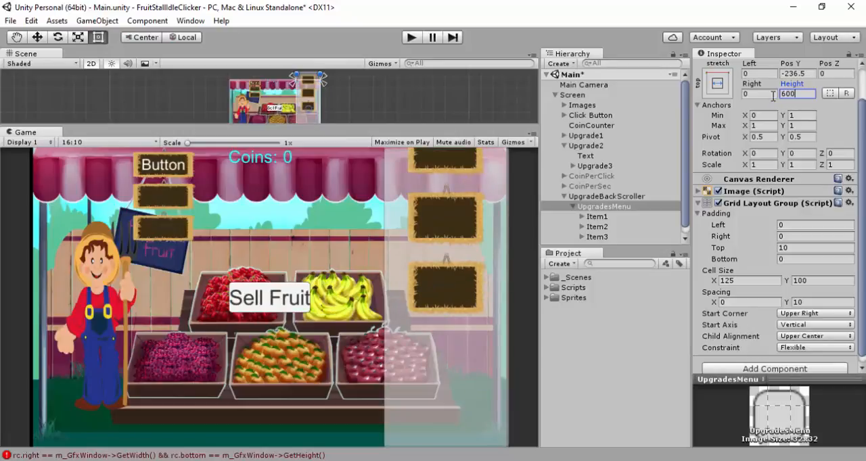
click(798, 73)
text(-150)
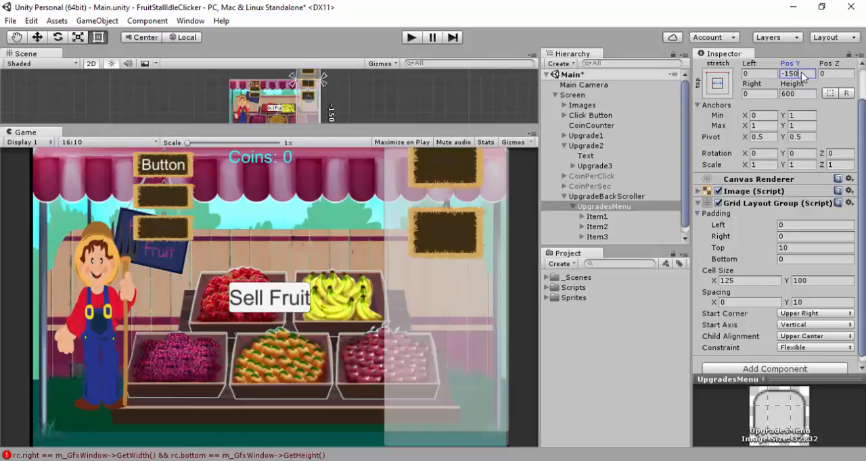
text(1)
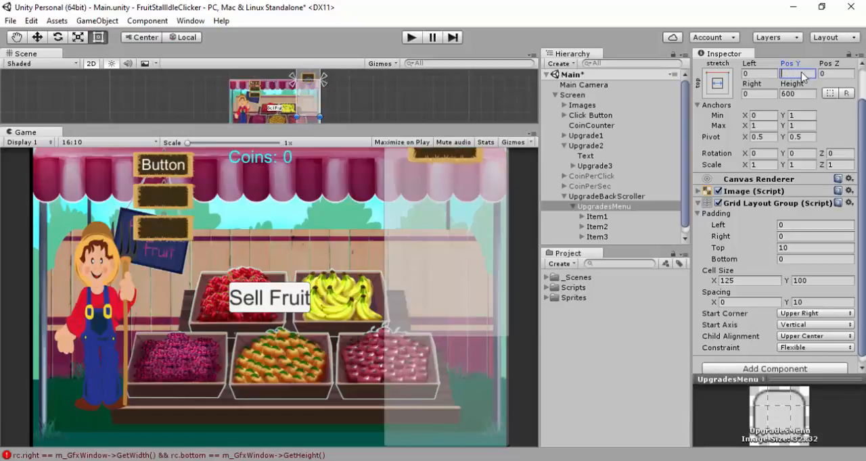
text(-300)
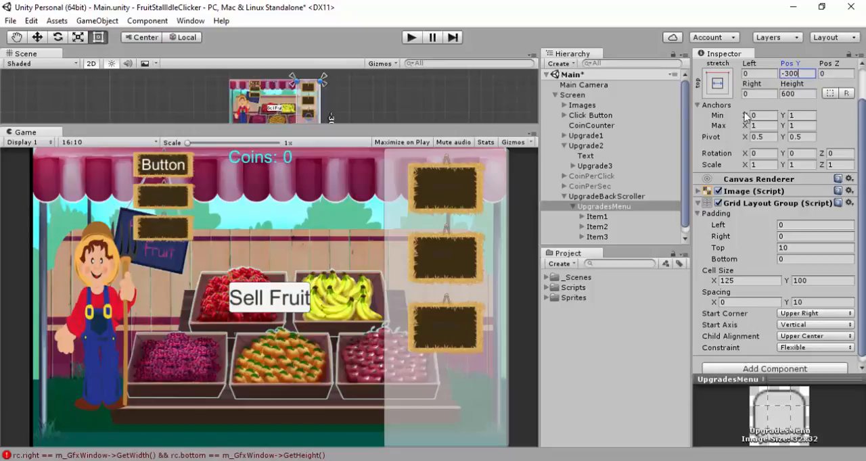
- Inset UpgradeBackScroller with 10-unit Top and Bottom offsets and a 20-unit Right offset
click(606, 195)
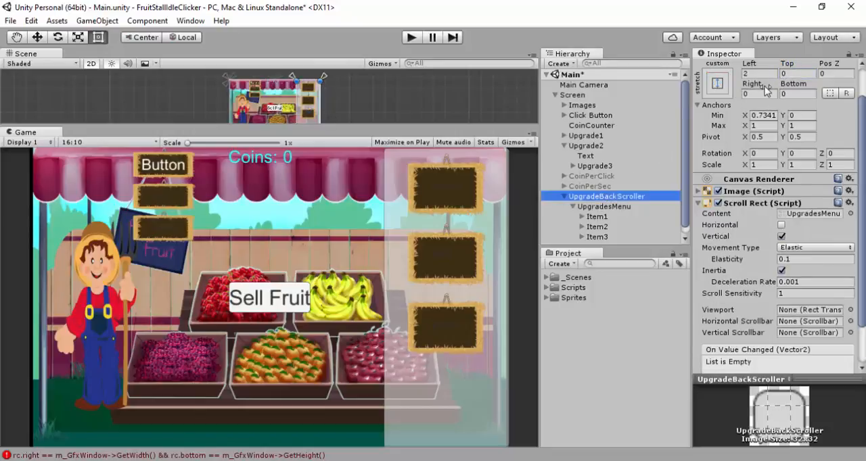
click(757, 73)
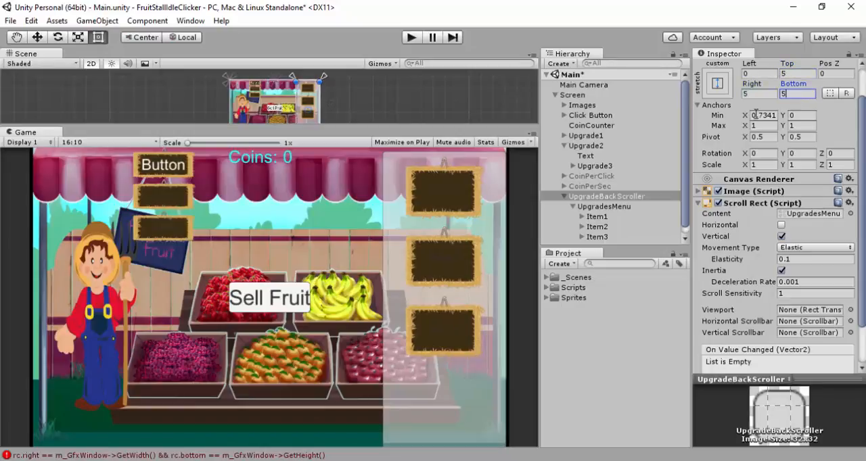
mouse_move(784, 108)
text(20)
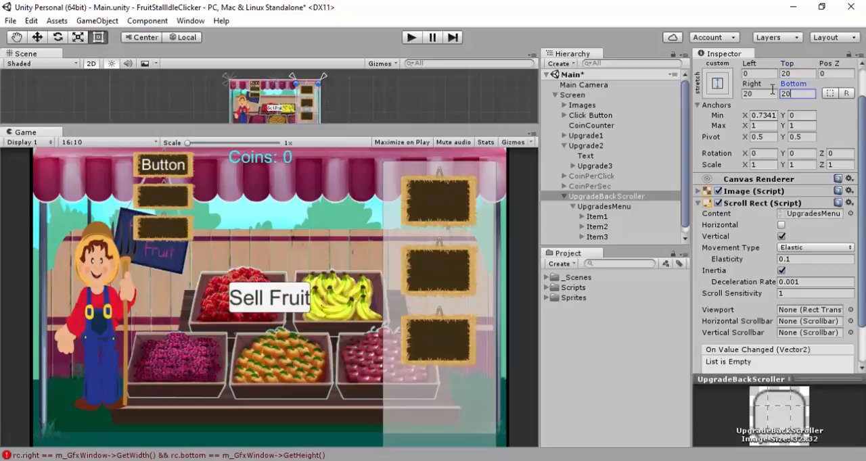
text(10)
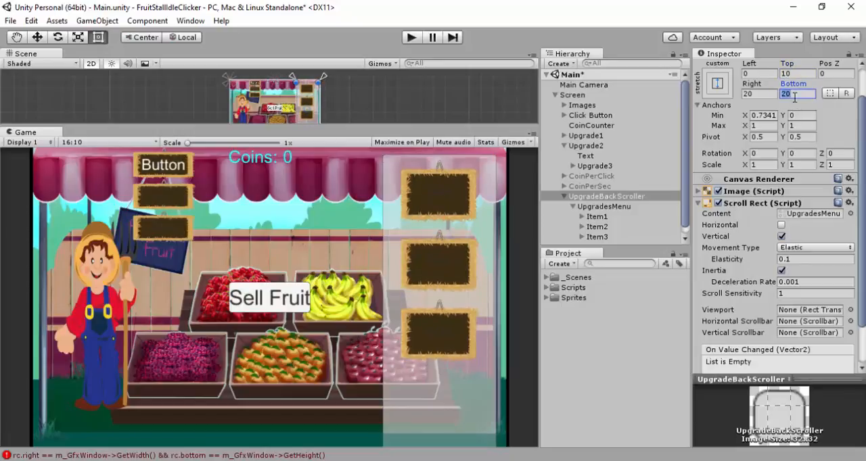
text(10)
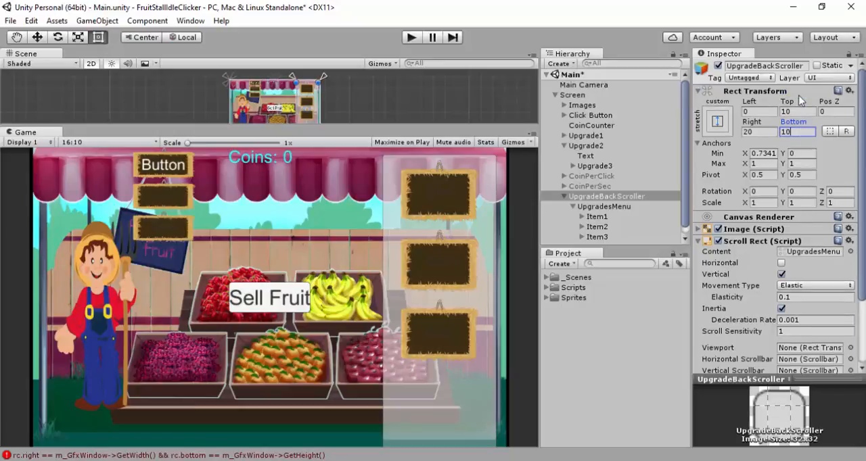
mouse_move(639, 178)
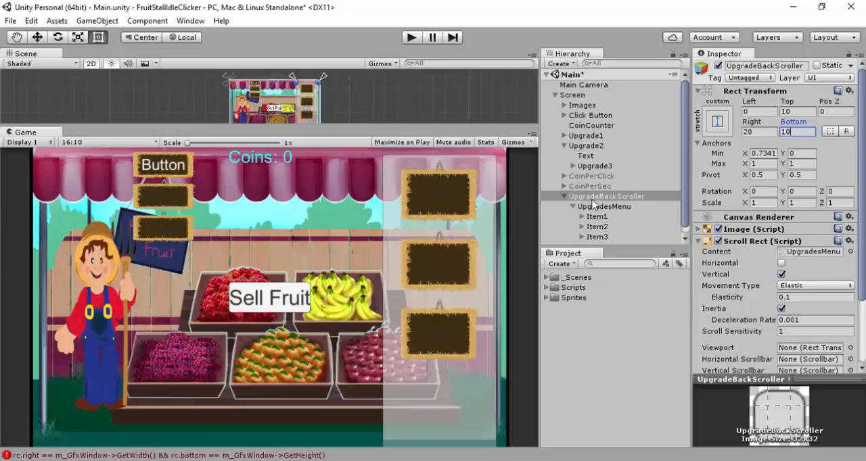
mouse_move(590, 203)
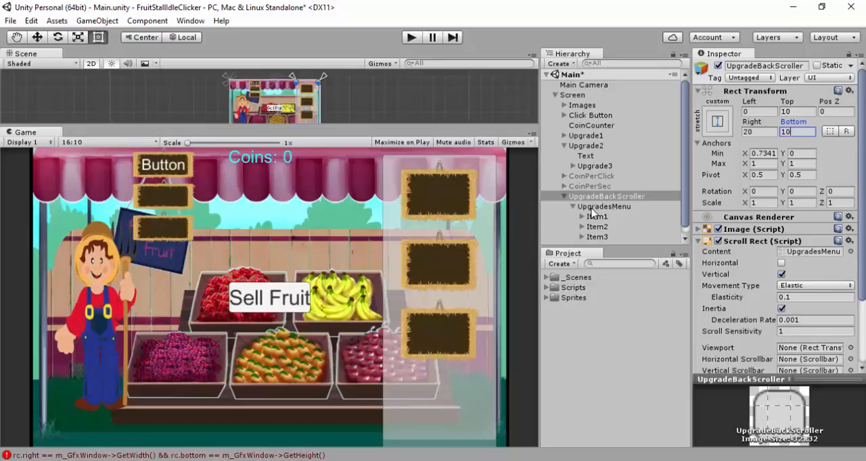
mouse_move(609, 211)
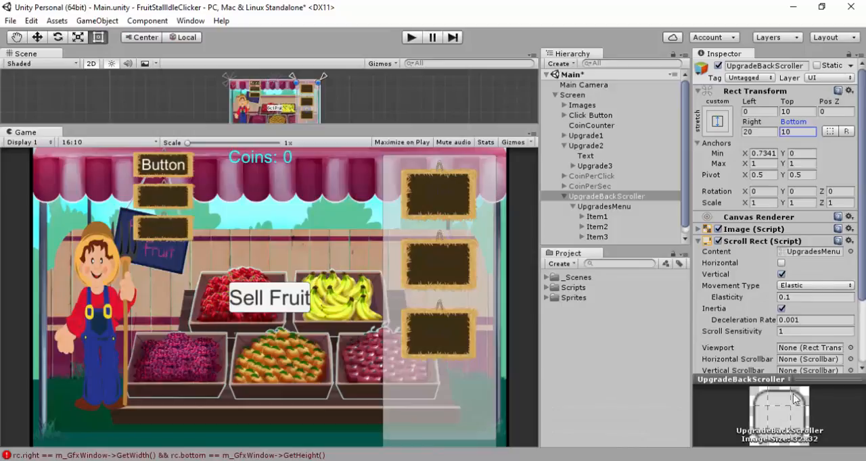
mouse_move(710, 358)
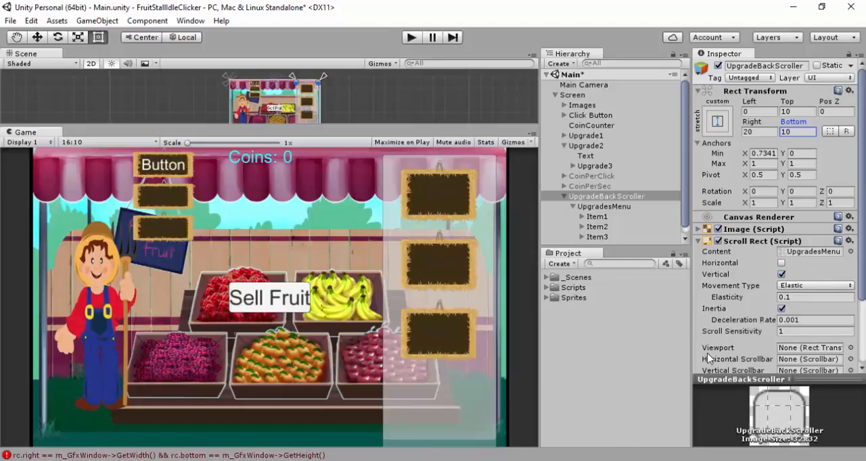
mouse_move(590, 202)
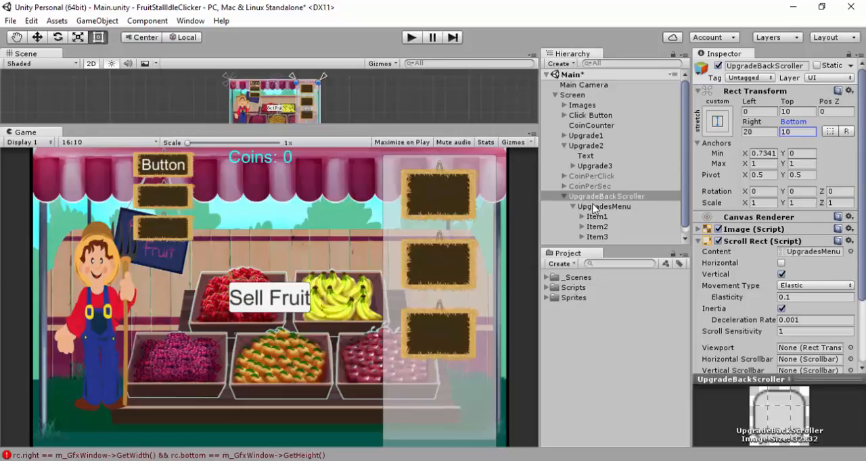
- Gather Upgrade1, Upgrade2 and Upgrade3 in the Hierarchy for moving into UpgradesMenu
click(604, 206)
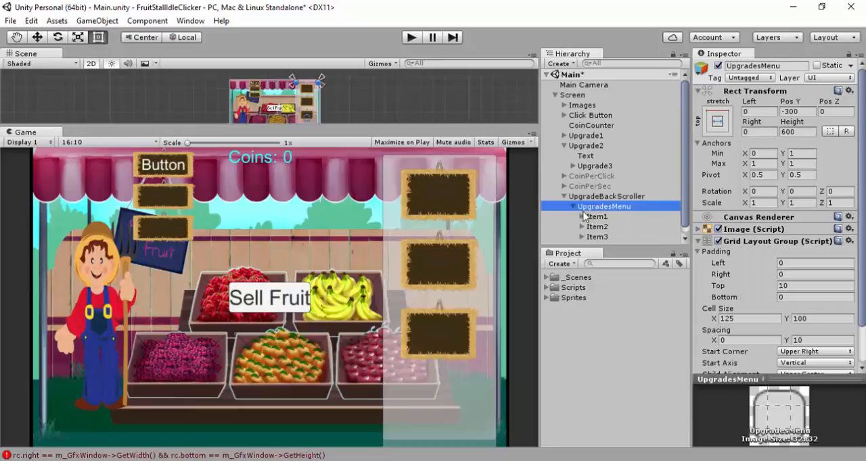
click(598, 228)
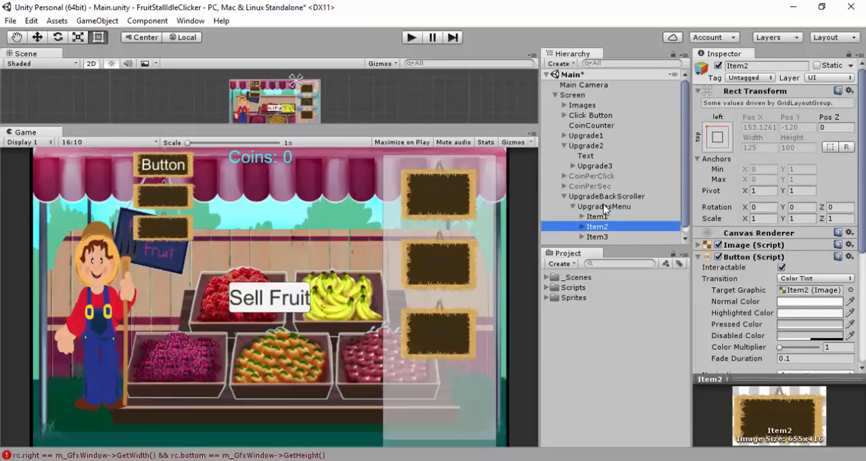
click(604, 205)
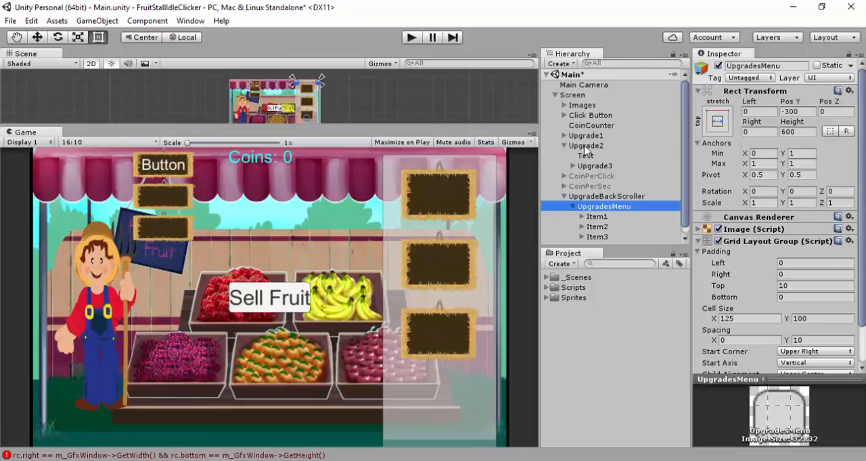
click(586, 147)
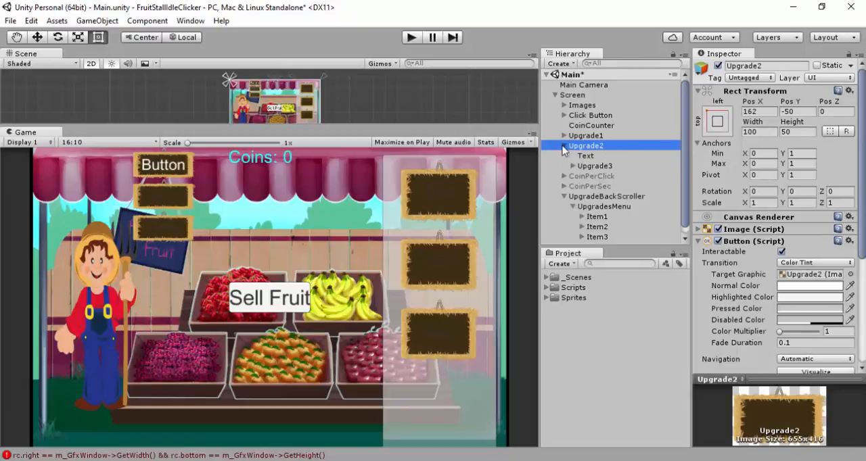
click(590, 176)
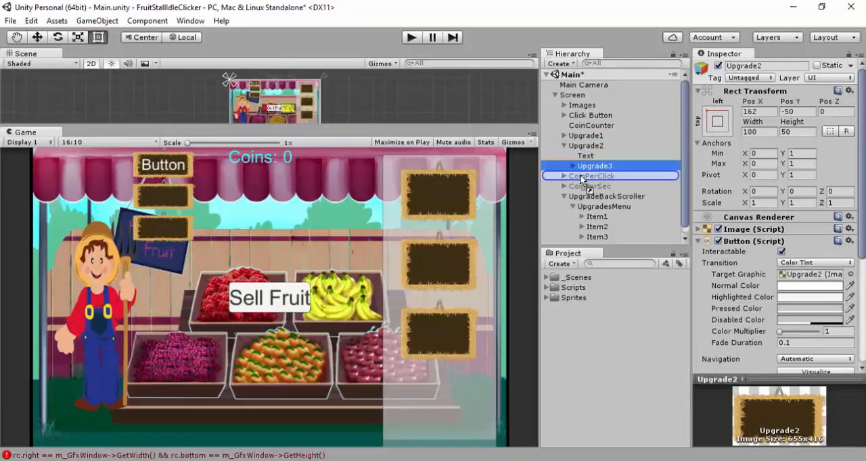
click(586, 176)
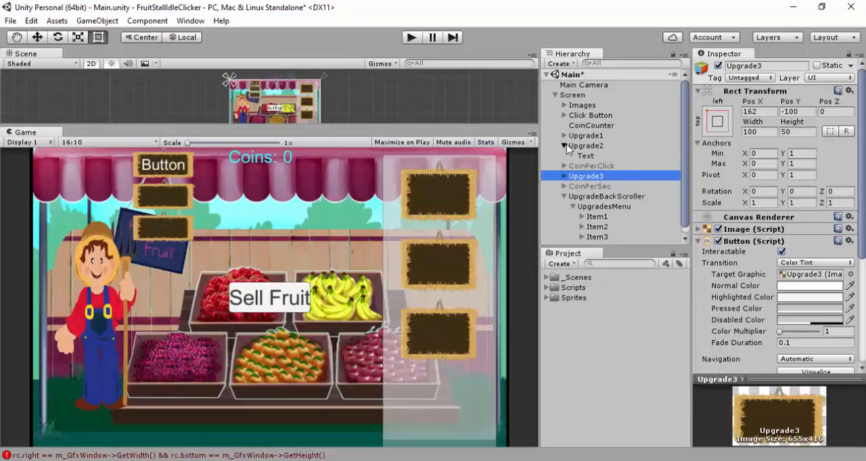
click(563, 146)
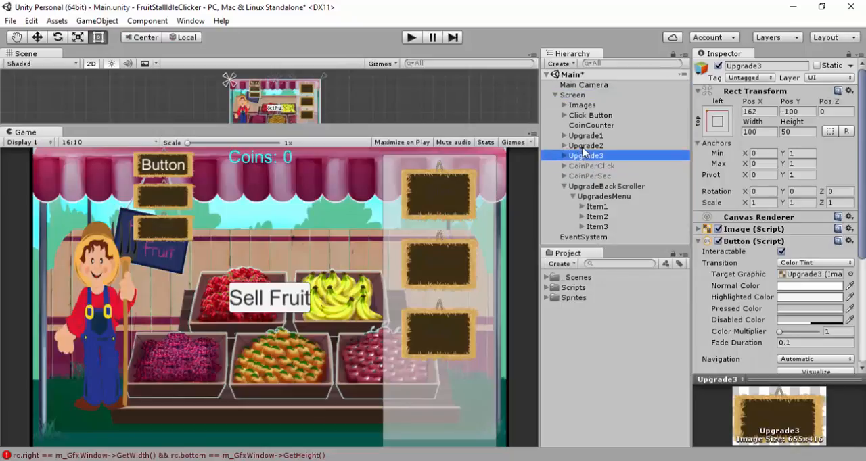
mouse_move(594, 138)
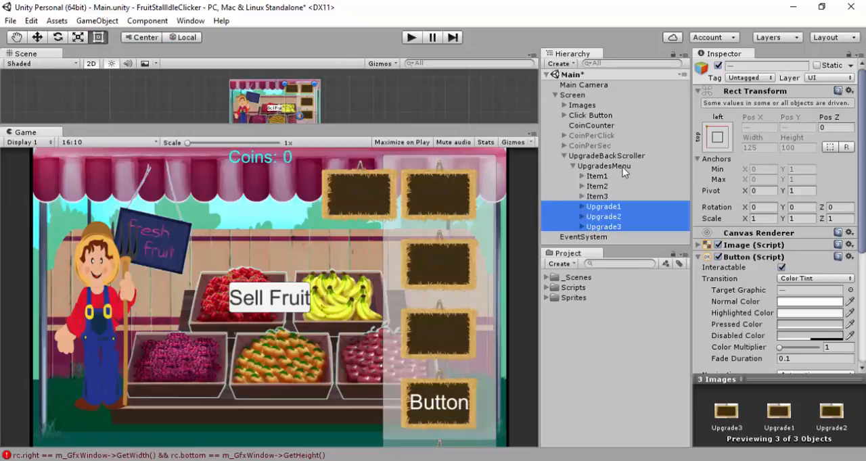
- Constrain the UpgradesMenu Grid Layout Group to a fixed column count of 1
click(603, 165)
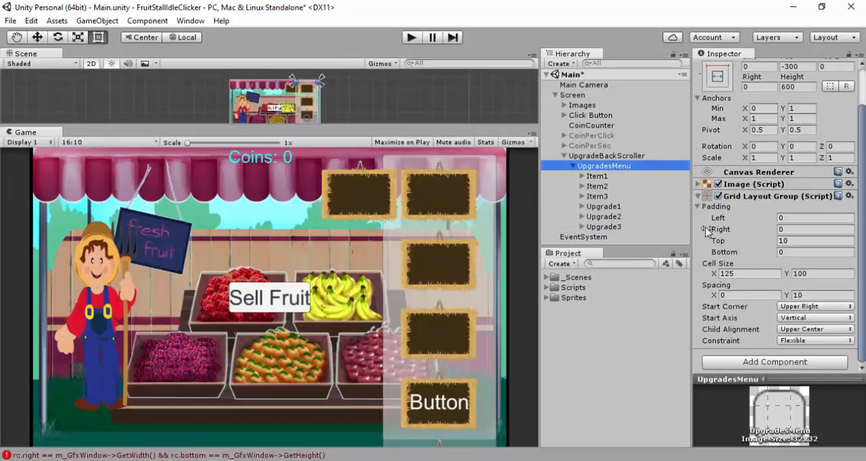
click(814, 341)
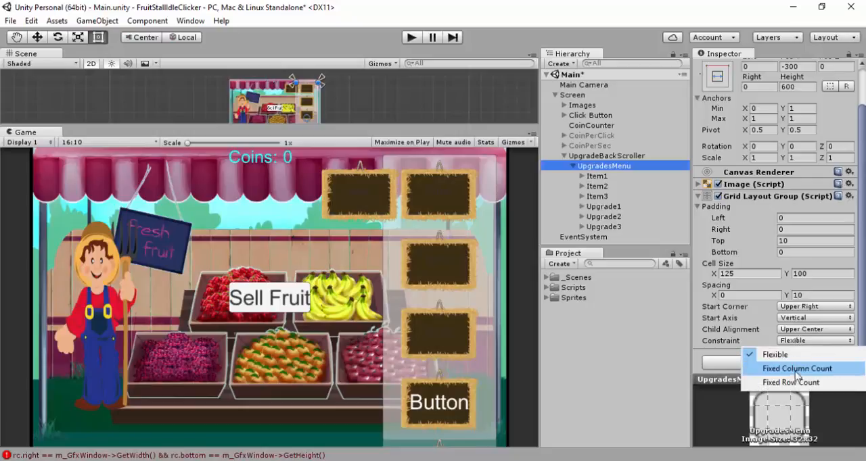
click(790, 382)
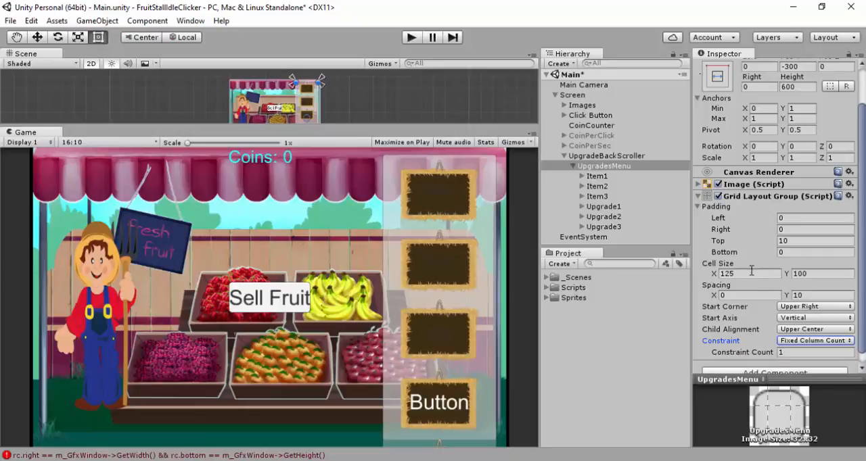
- Keep the grid Cell Size at 125 wide by 100 tall
click(742, 274)
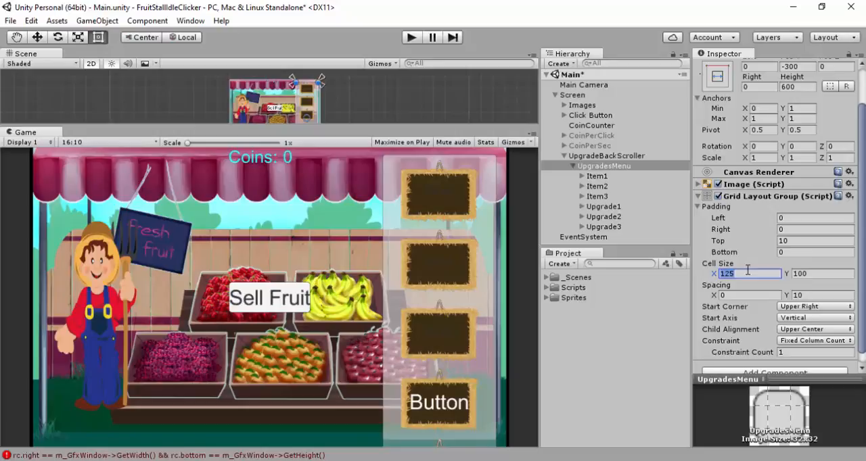
text(300)
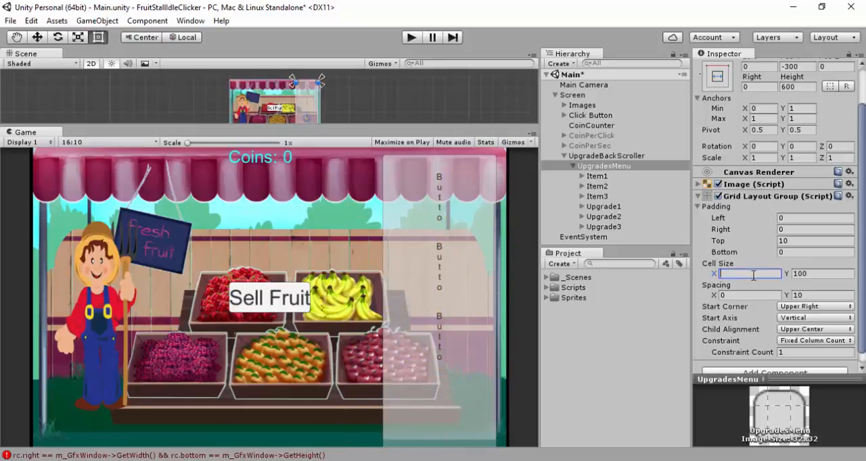
text(125)
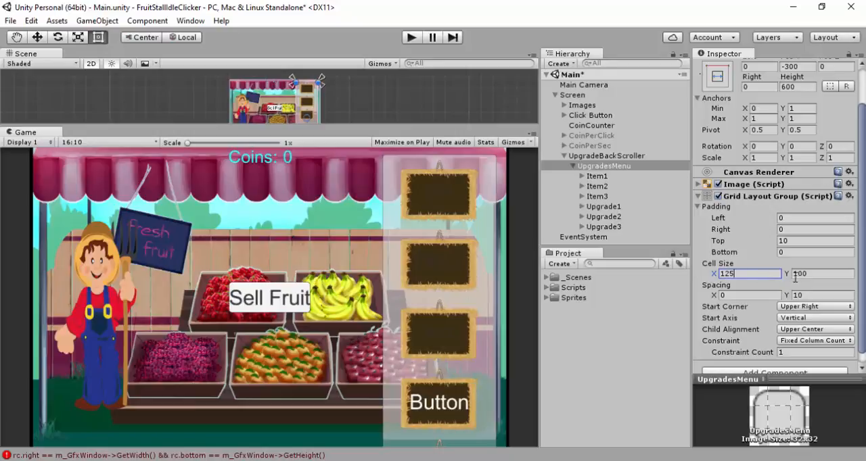
click(812, 274)
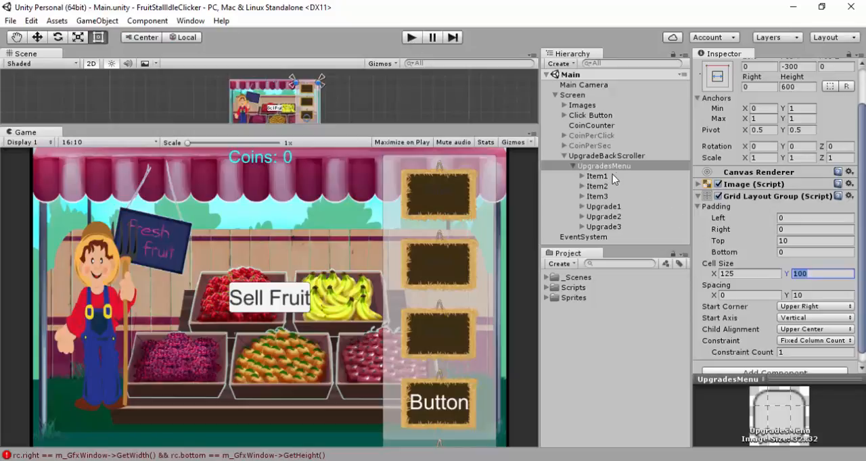
- Raise UpgradeBackScroller's Scroll Rect scroll sensitivity to 10
click(606, 155)
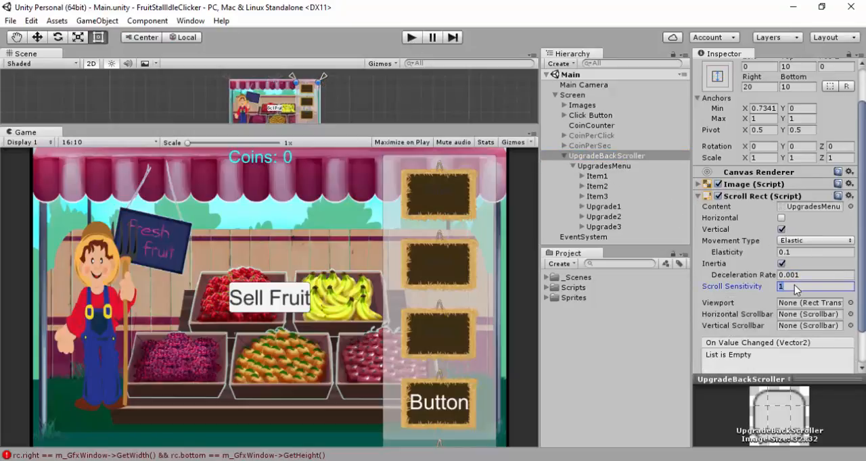
text(10)
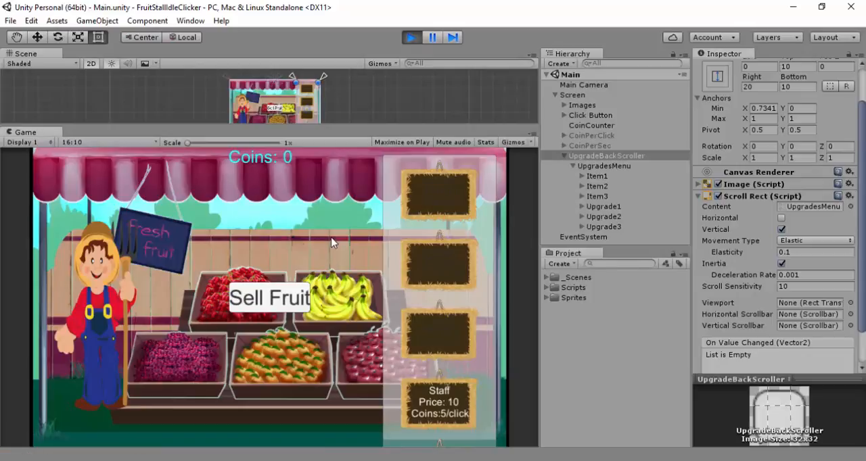
mouse_move(337, 244)
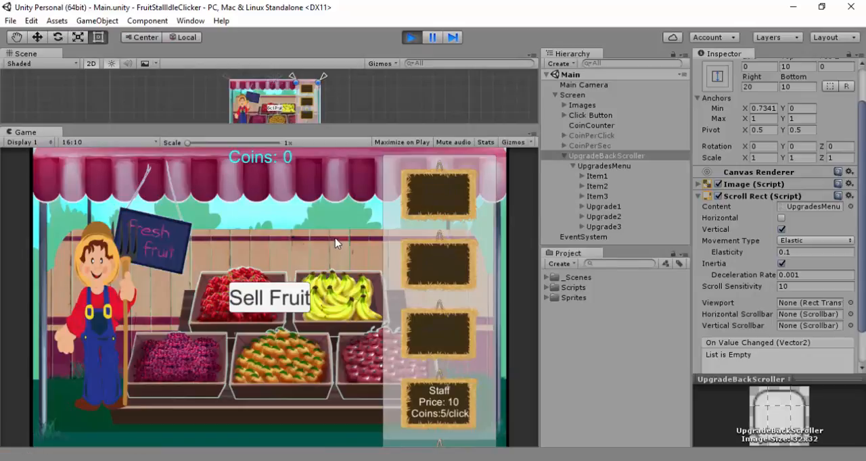
mouse_move(517, 154)
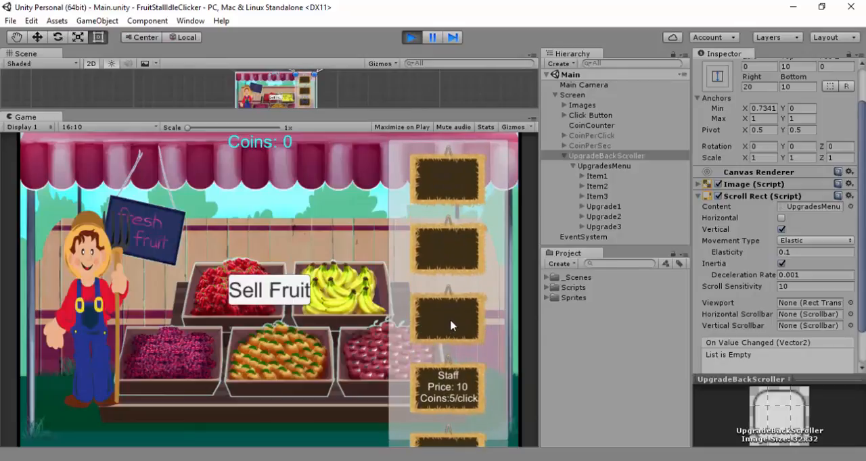
- Widen the UpgradesMenu grid cells to 200 by 100 while the game runs
click(603, 165)
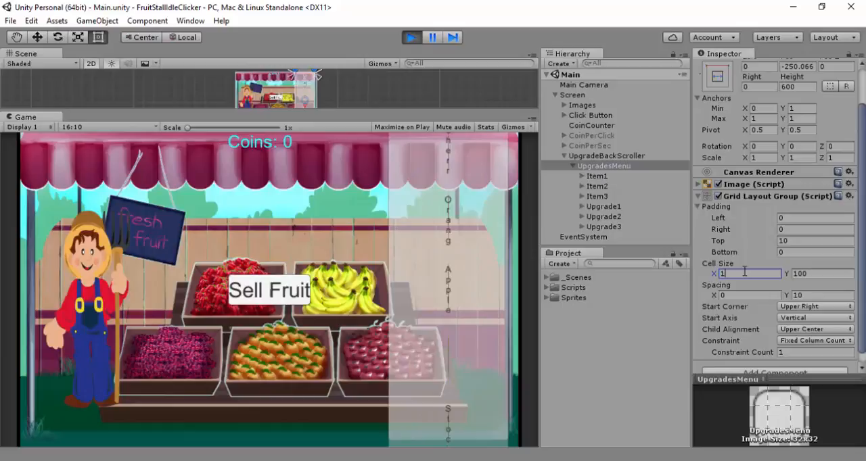
text(100)
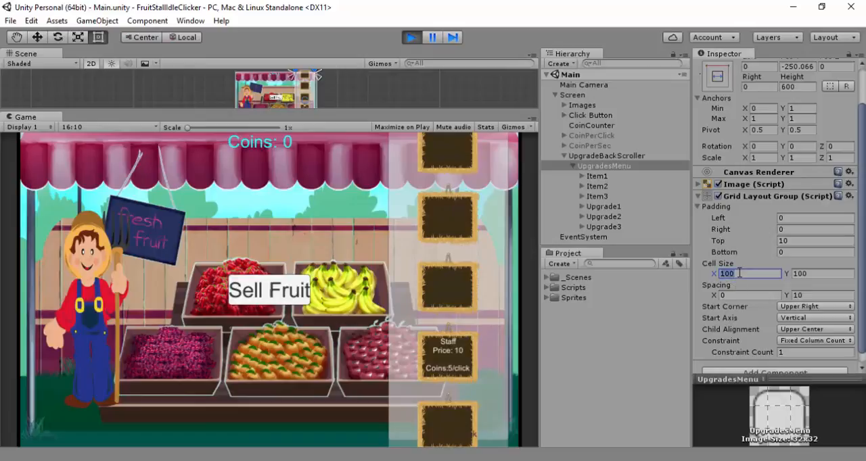
text(200)
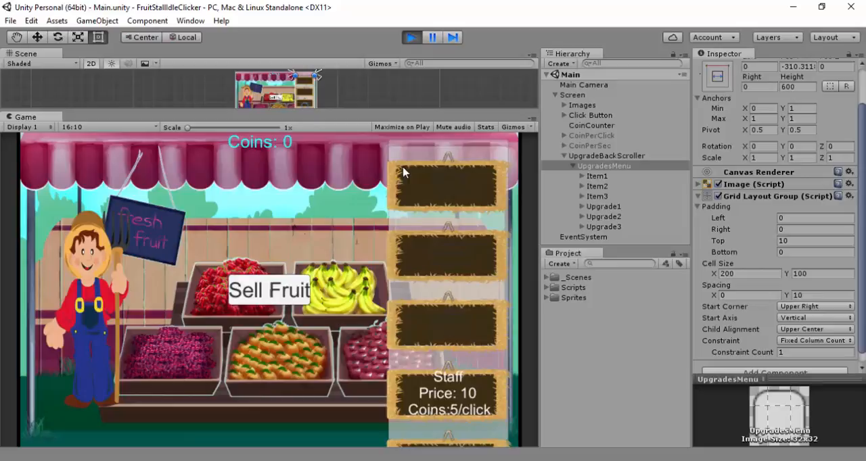
click(747, 273)
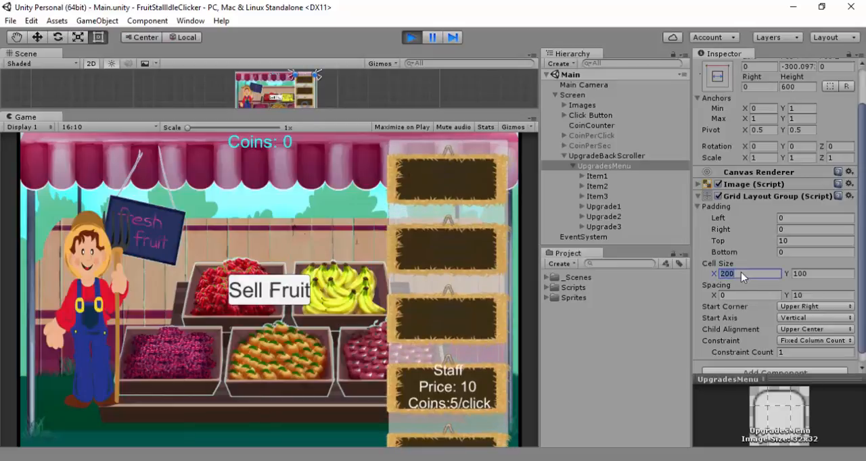
mouse_move(409, 182)
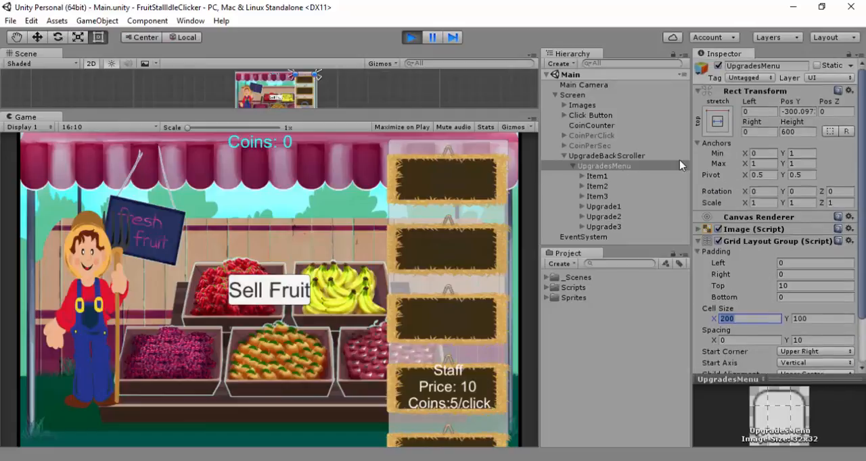
click(606, 156)
text(-3)
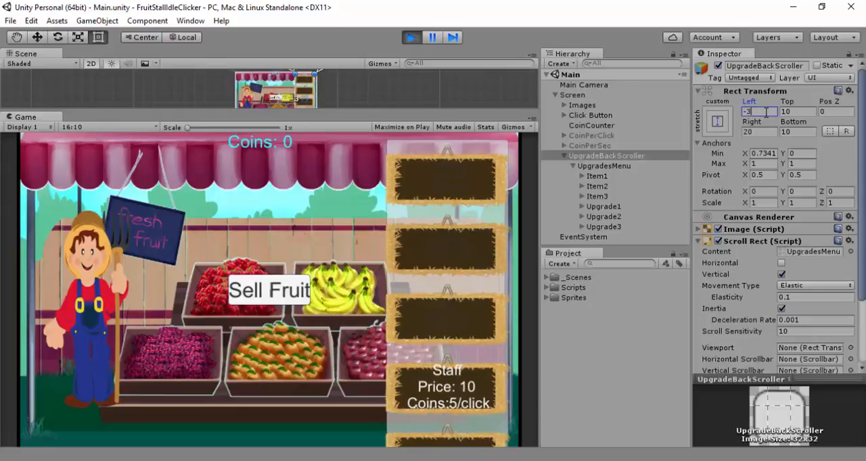
- Make UpgradesMenu 800 tall and scroll the upgrade list in the running game
click(603, 165)
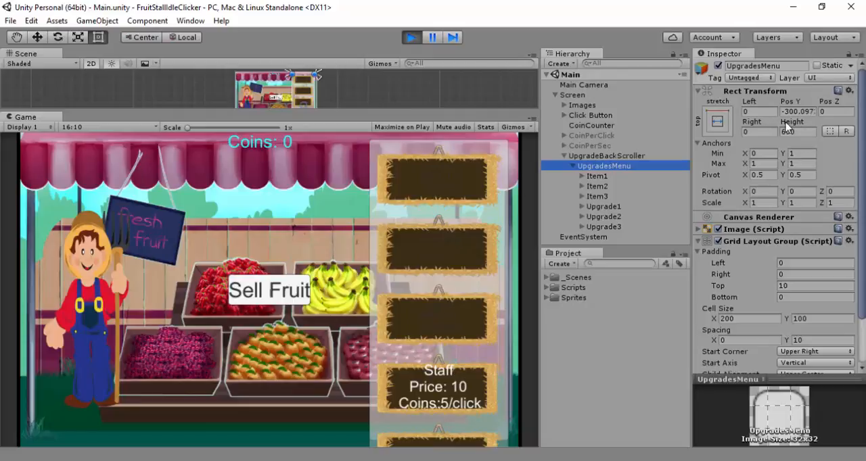
click(798, 131)
text(800)
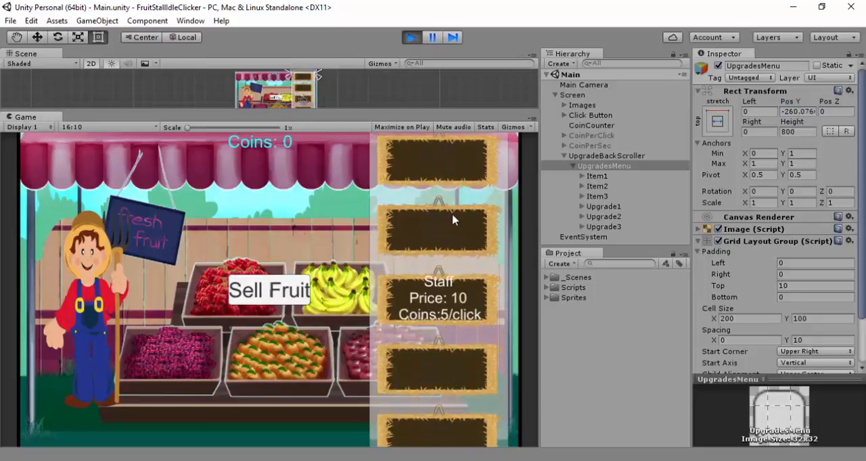
scroll(down, 3)
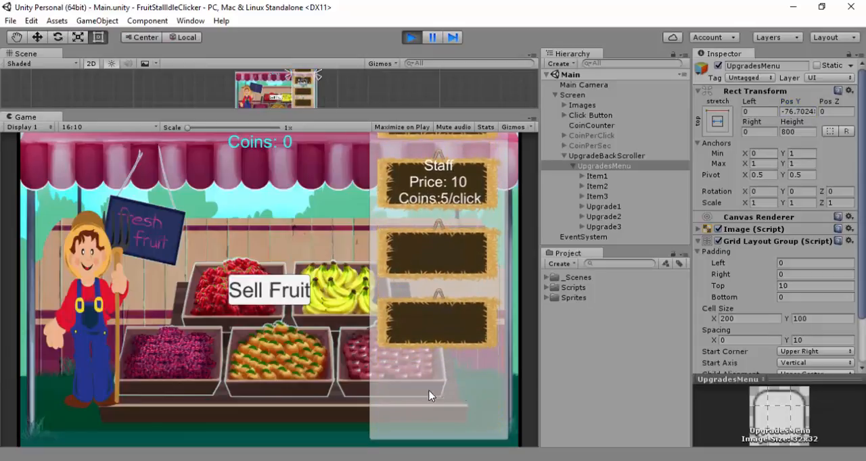
scroll(down, 3)
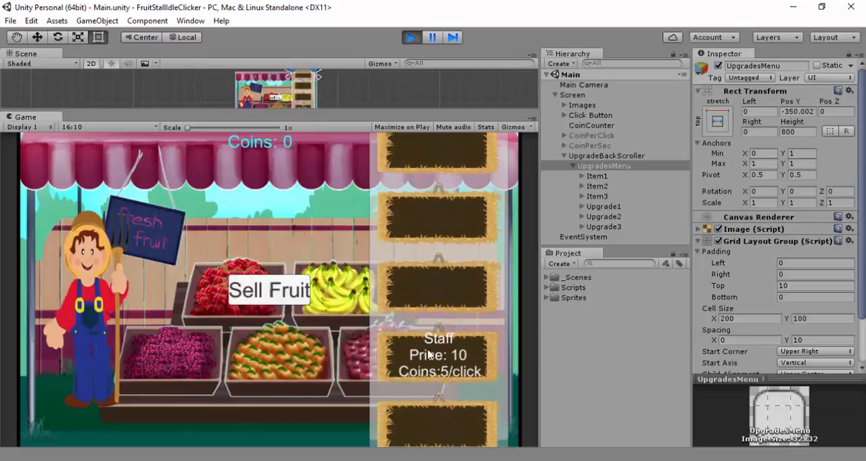
mouse_move(465, 300)
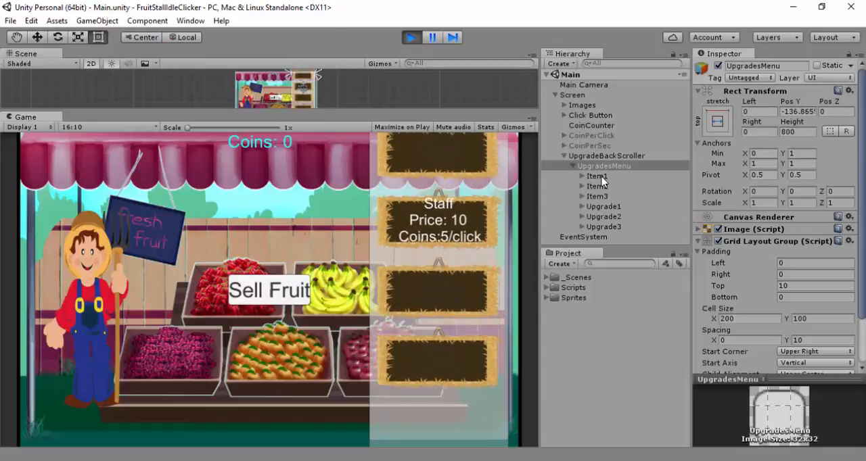
click(596, 175)
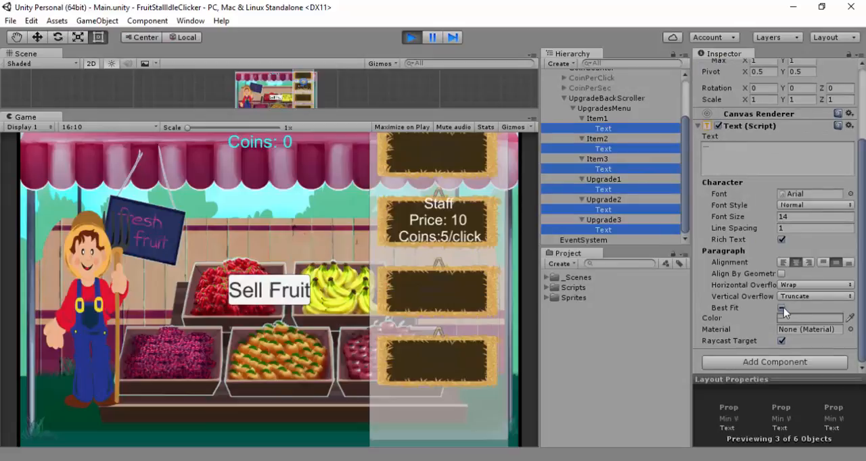
- Toggle Best Fit on the upgrade label Text and keep its colour white
click(782, 308)
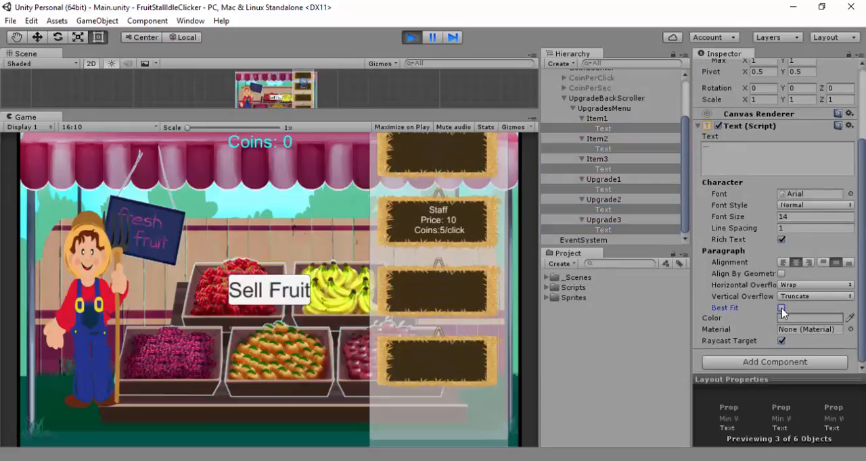
click(782, 308)
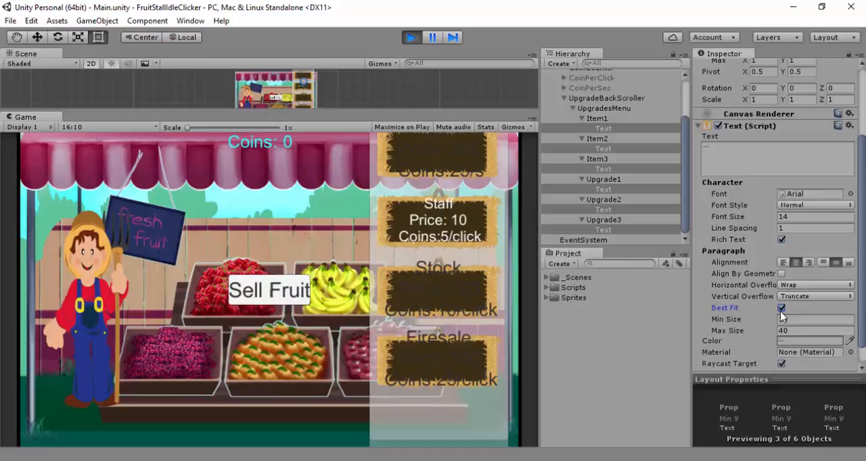
click(809, 318)
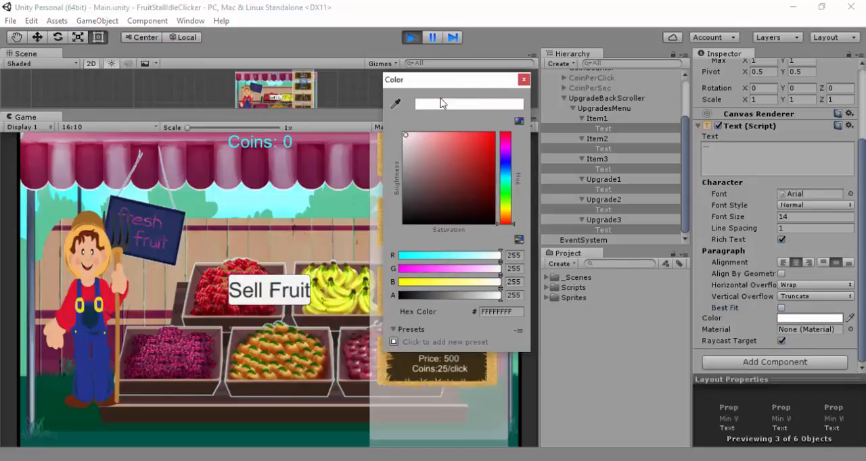
click(523, 78)
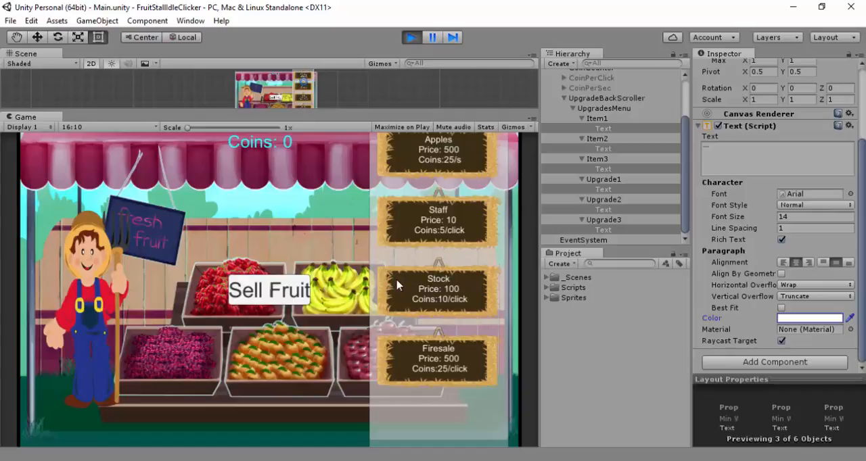
scroll(down, 3)
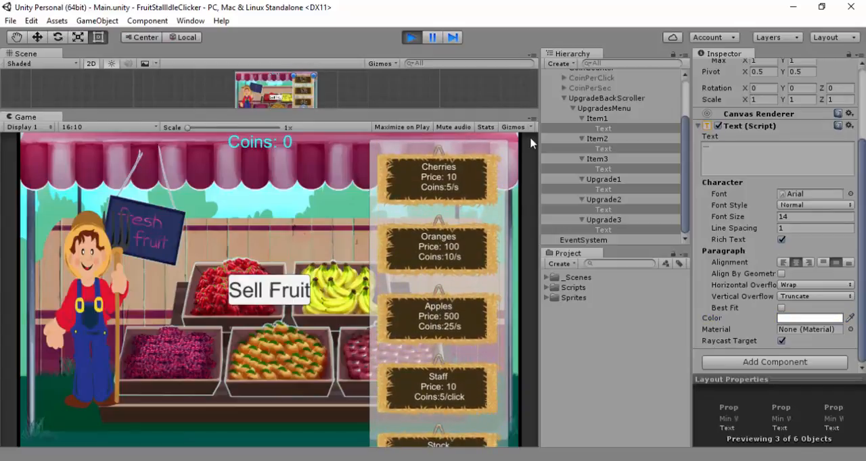
- Sell fruit for coins and buy the Cherries upgrade in the running game
click(590, 77)
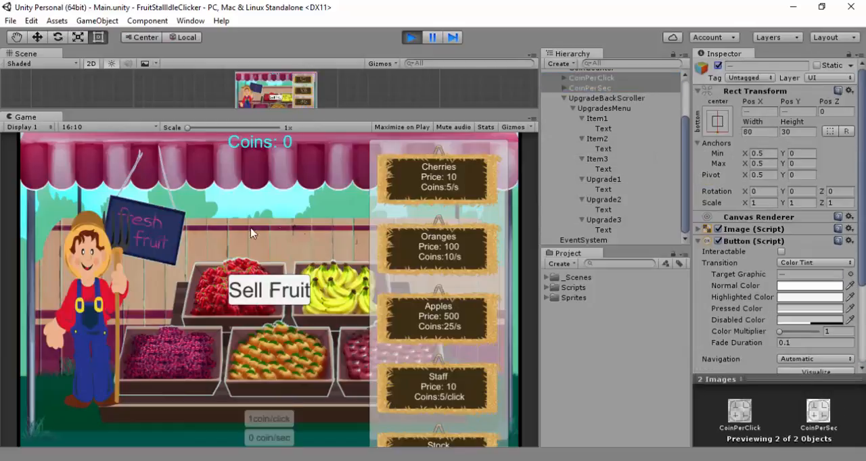
click(267, 290)
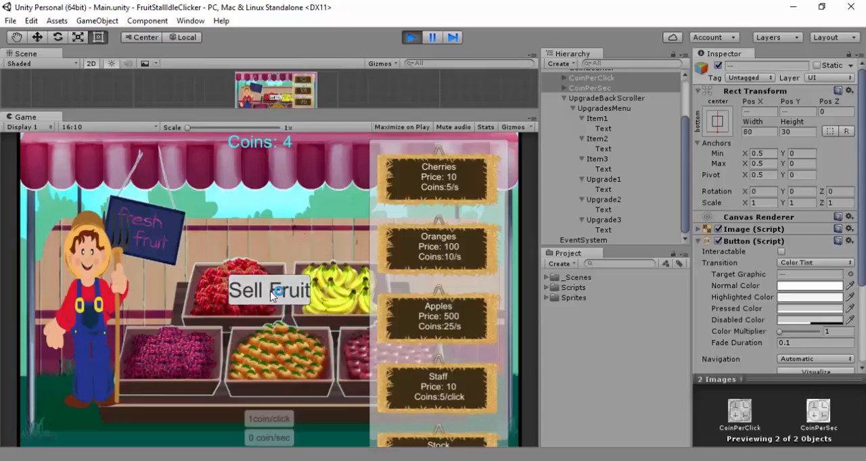
click(271, 295)
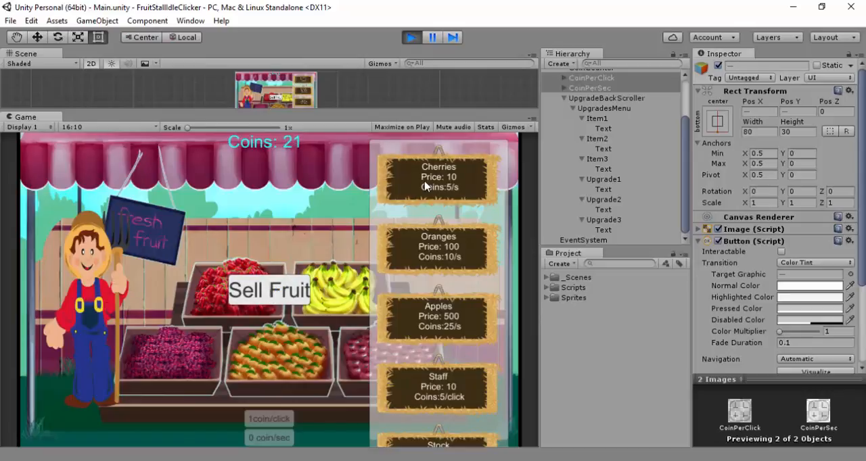
click(439, 178)
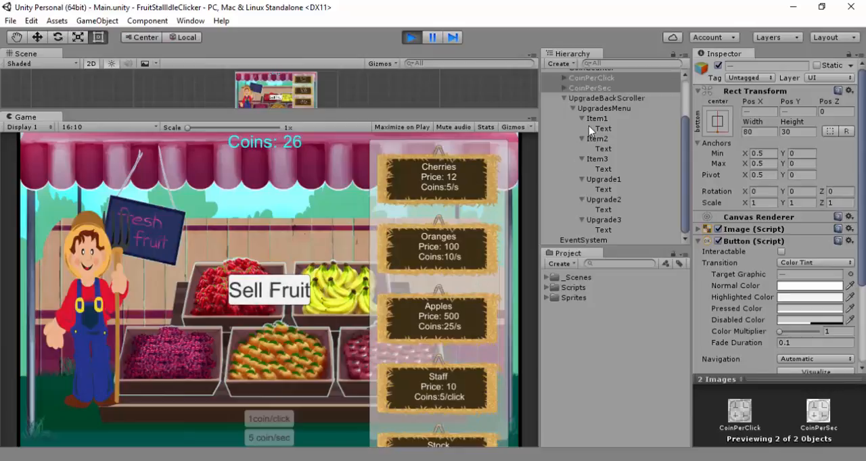
- Move Upgrade1 to the top of the upgrades menu in the Hierarchy
click(591, 88)
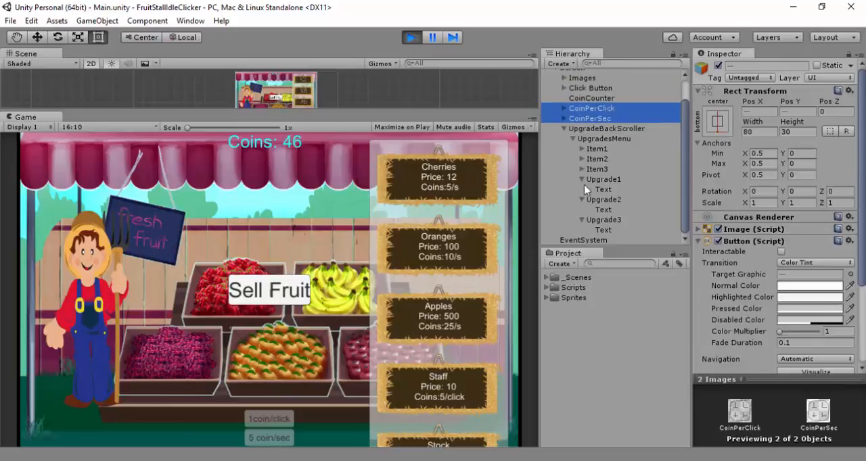
click(602, 189)
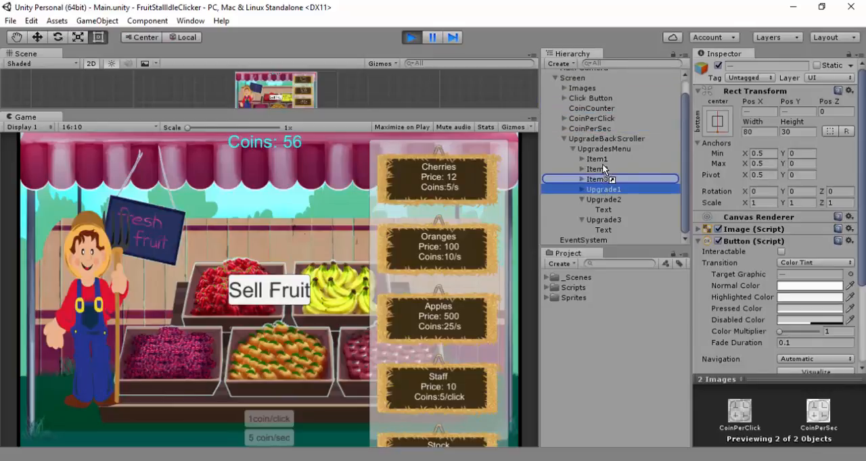
click(602, 149)
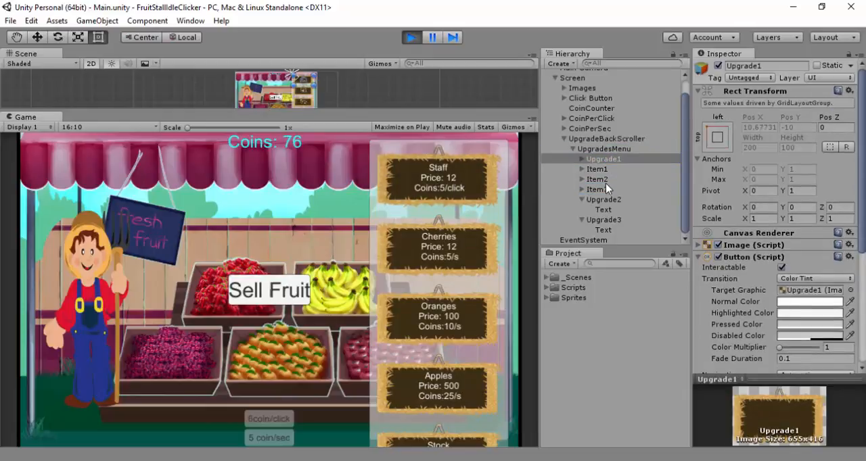
- Scroll the upgrade list, buy the Oranges upgrade and sell more fruit for coins
scroll(down, 3)
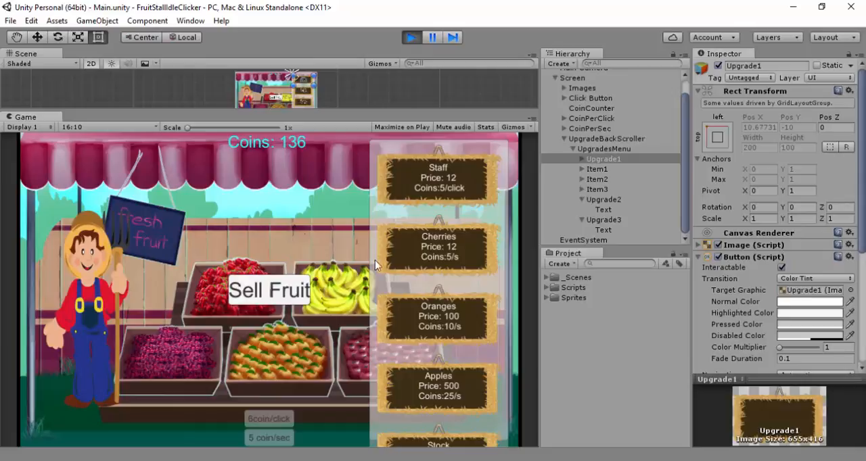
click(267, 290)
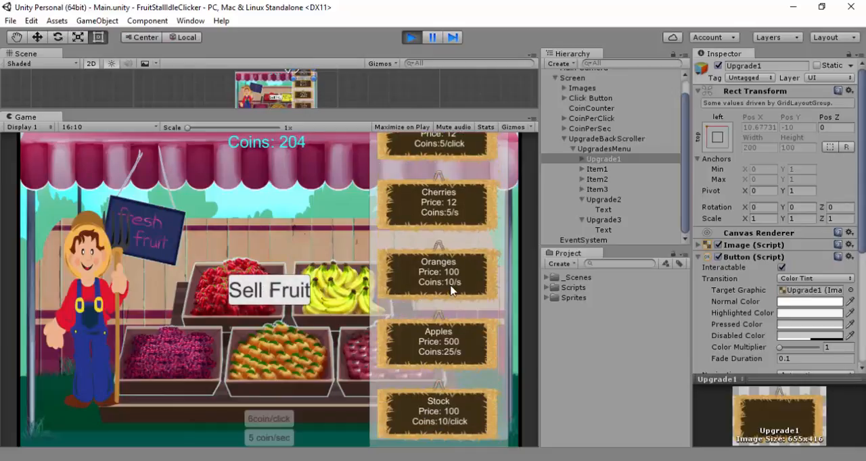
click(438, 272)
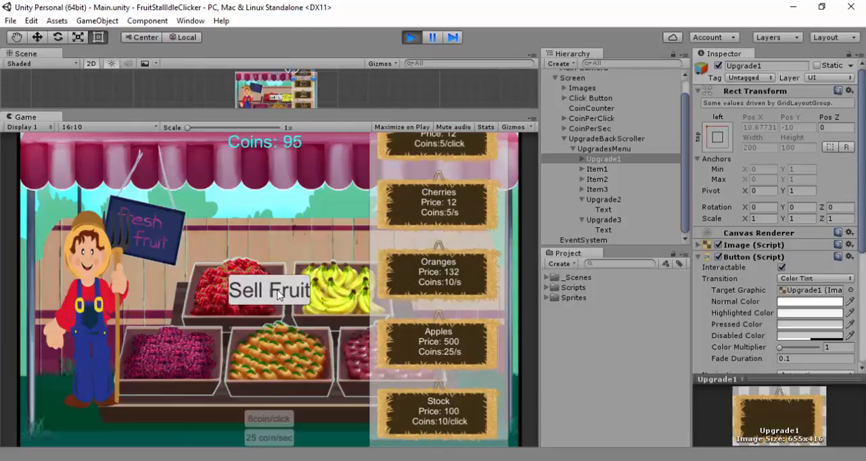
click(269, 289)
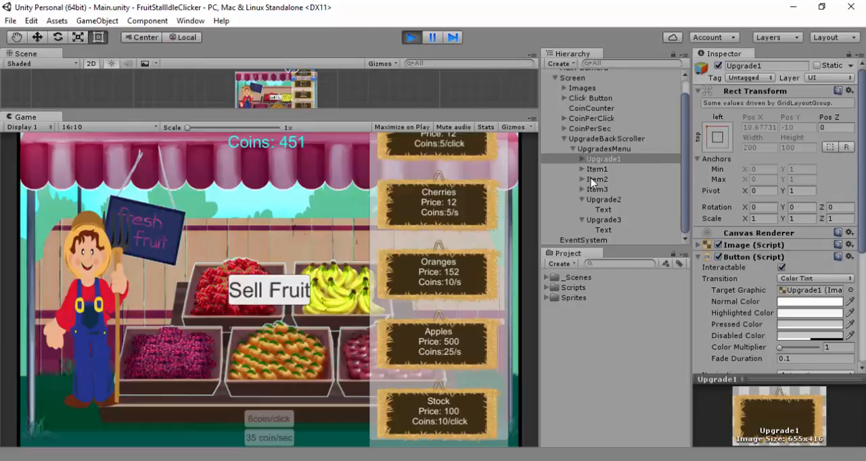
- Inspect the Item3 upgrade and the Stock upgrade's label text, then scroll the menu
click(597, 190)
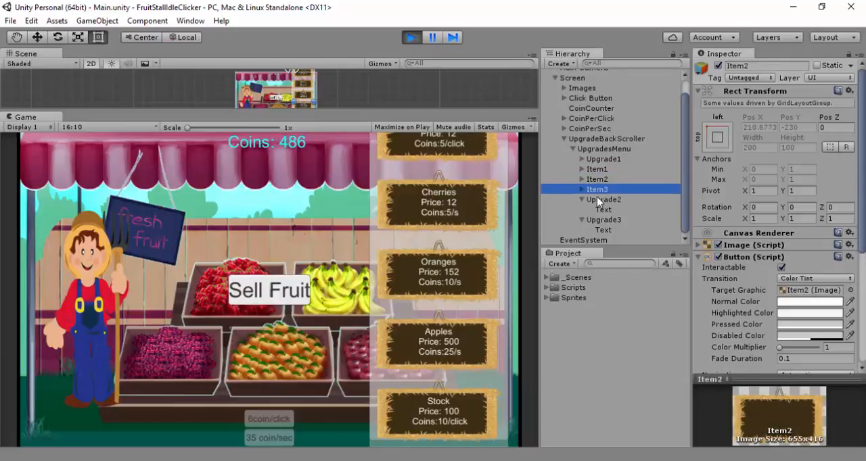
click(603, 208)
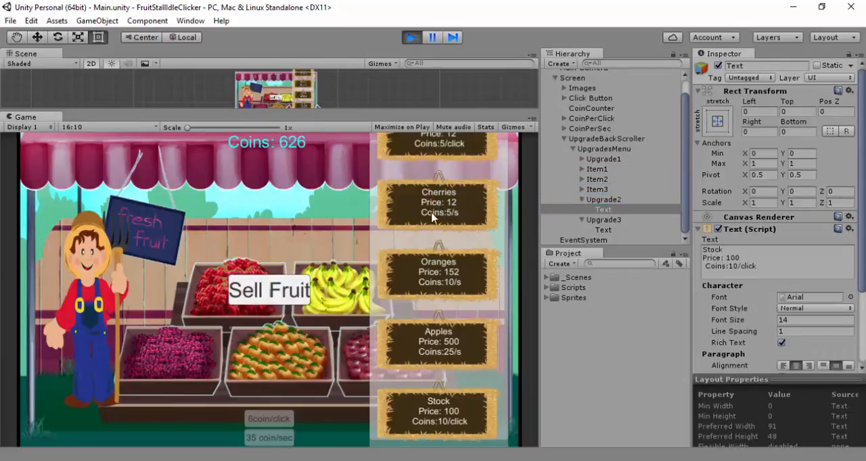
scroll(down, 3)
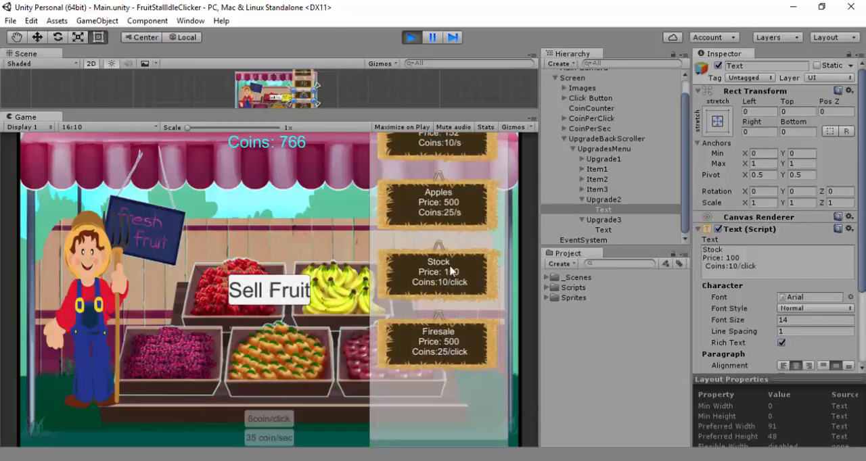
- Buy Apples and Firesale repeatedly while selling fruit until income reaches 110 coins/sec
click(439, 203)
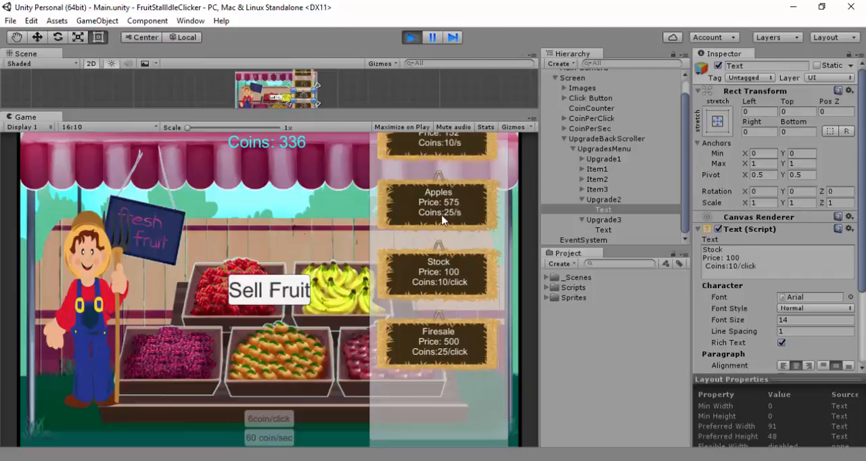
click(267, 290)
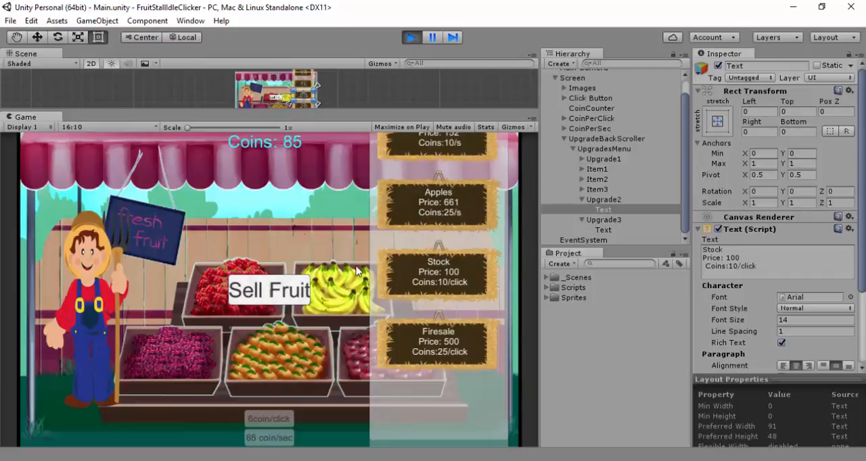
click(270, 290)
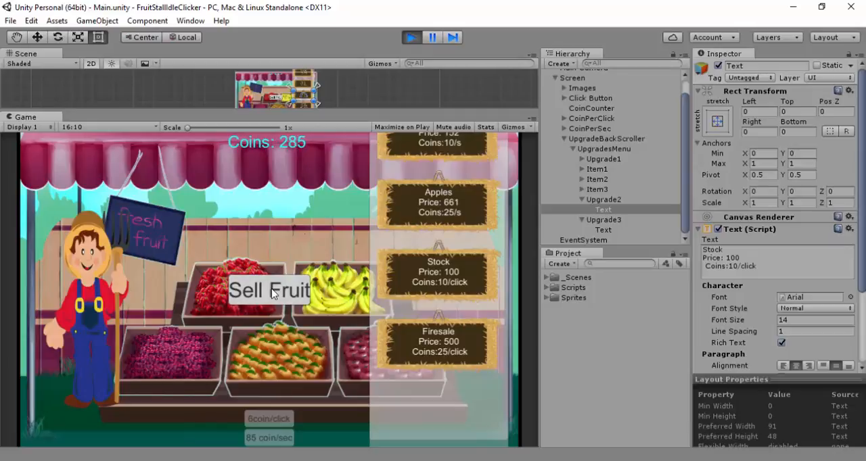
click(268, 289)
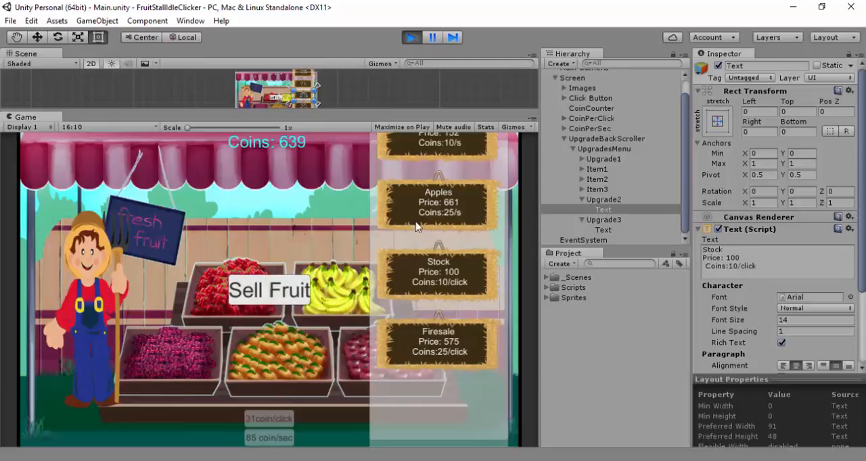
click(439, 203)
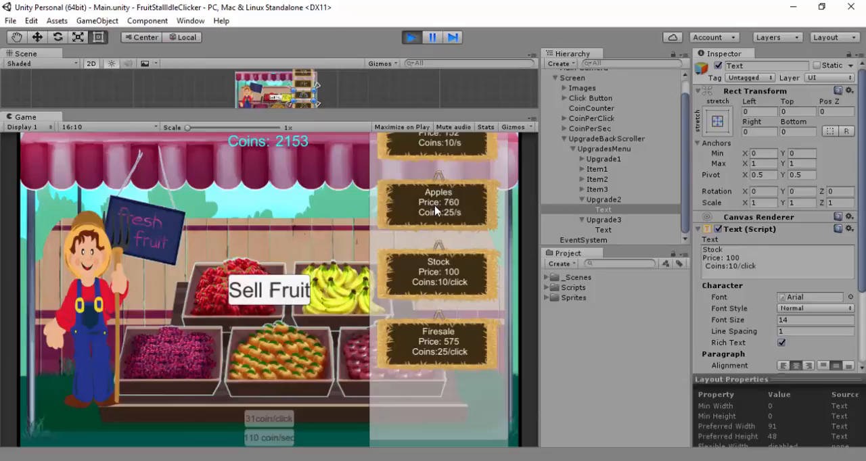
click(268, 289)
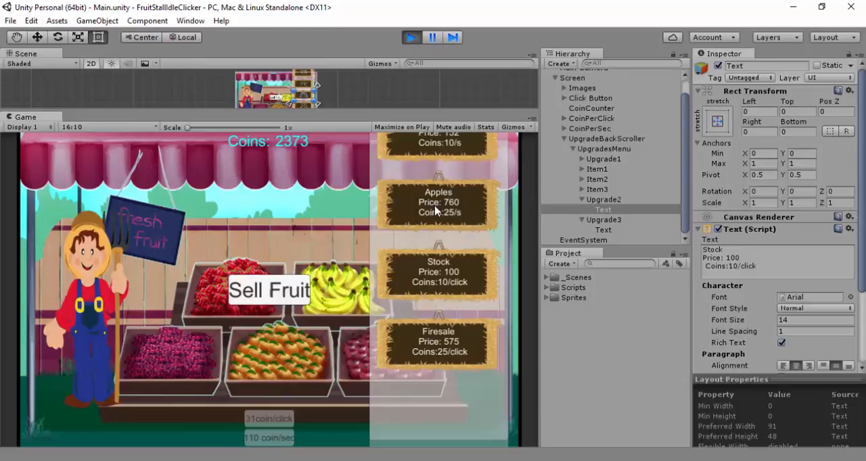